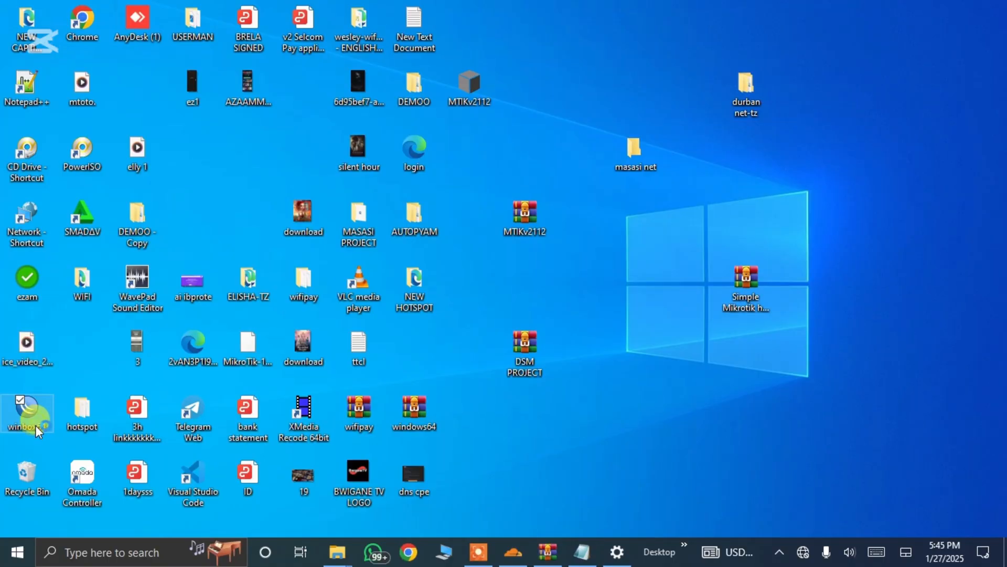
# Launch WinBox and connect to the RB3011 router by its MAC address as admin.
pyautogui.doubleClick(27, 414)
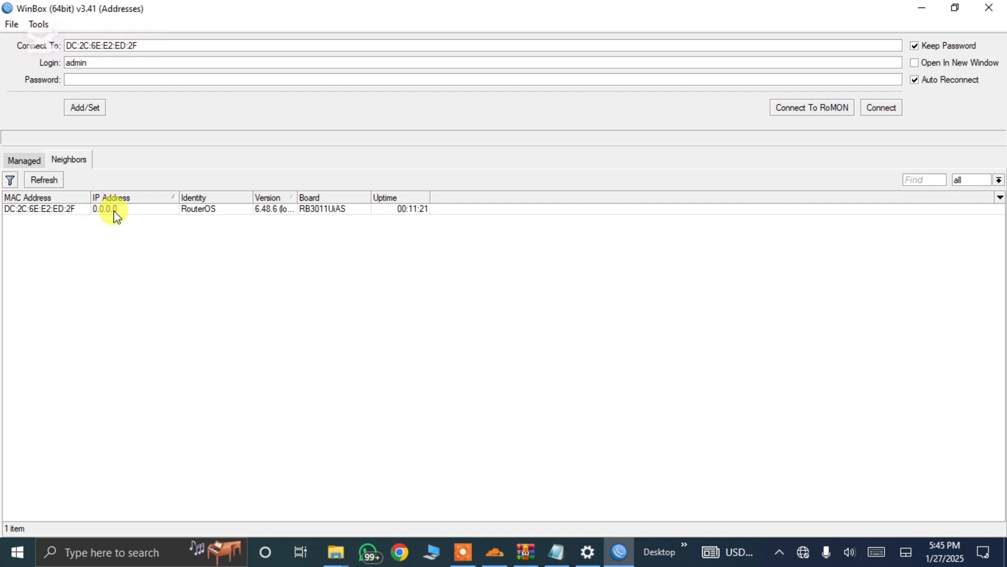
pyautogui.click(881, 107)
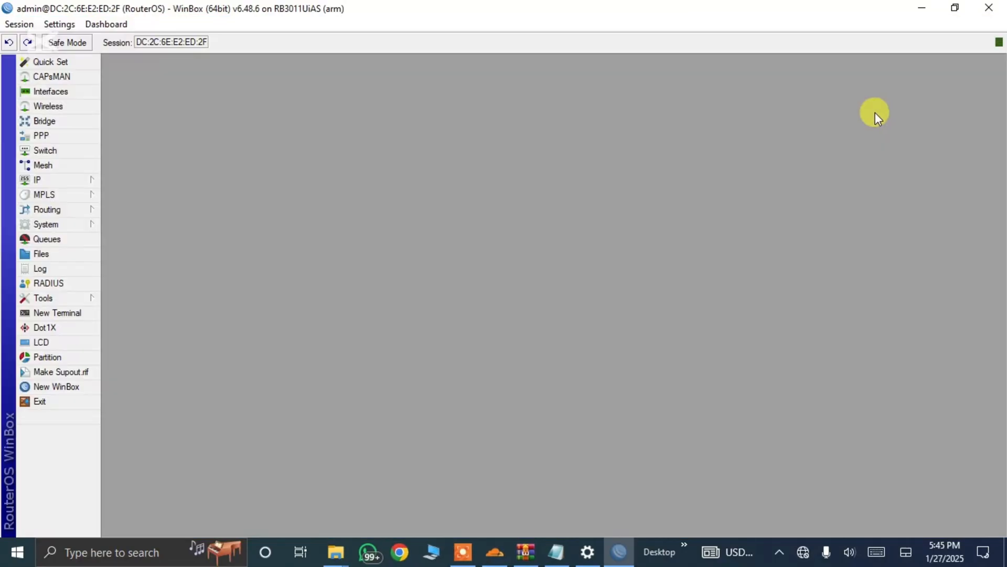
# Show the router's 12 interfaces and select the sfp1 port.
pyautogui.click(51, 92)
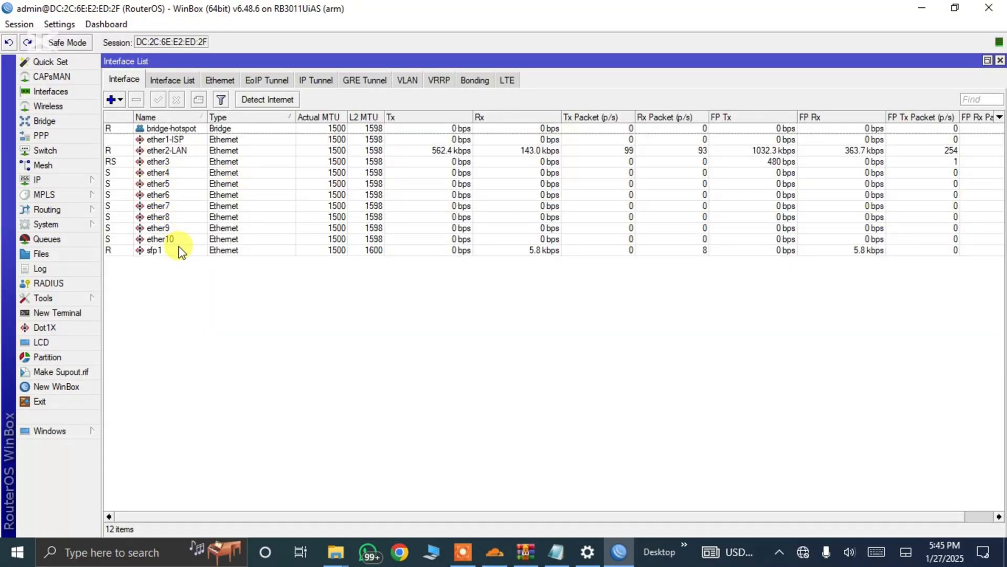
pyautogui.click(154, 250)
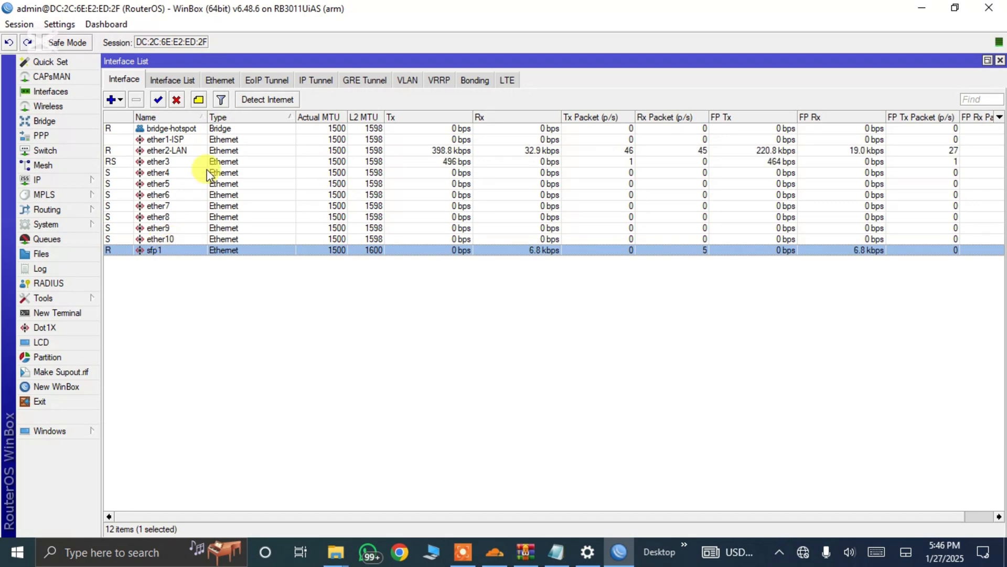
pyautogui.moveTo(407, 80)
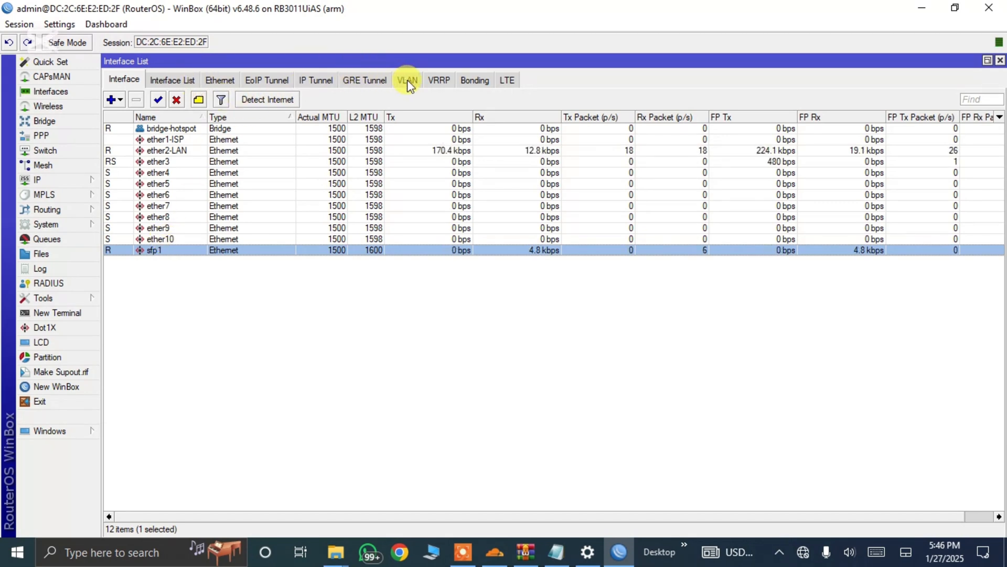
pyautogui.moveTo(45, 106)
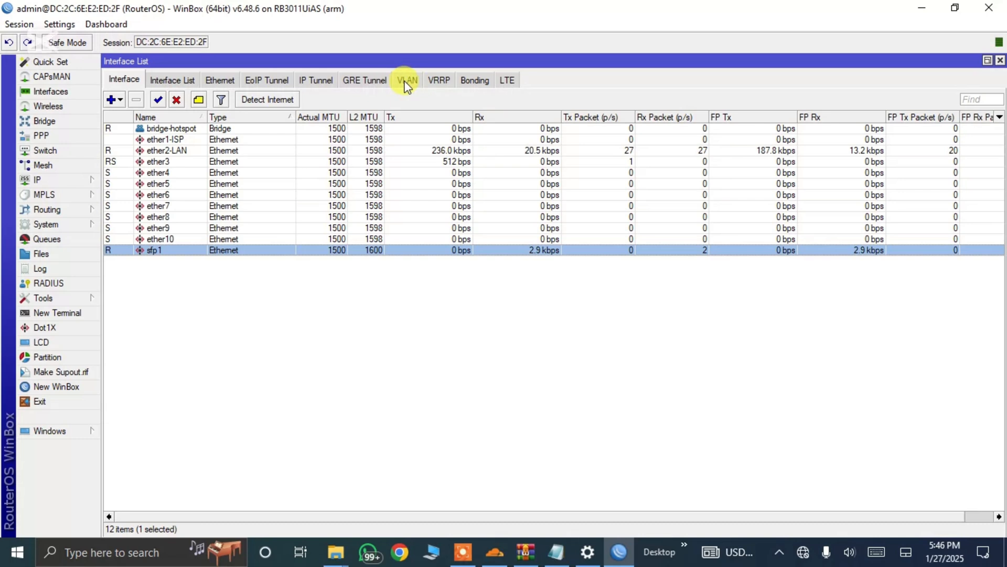
# Add VLAN interface vlan1 with VLAN ID 150 on parent sfp1, applying and closing it.
pyautogui.click(111, 99)
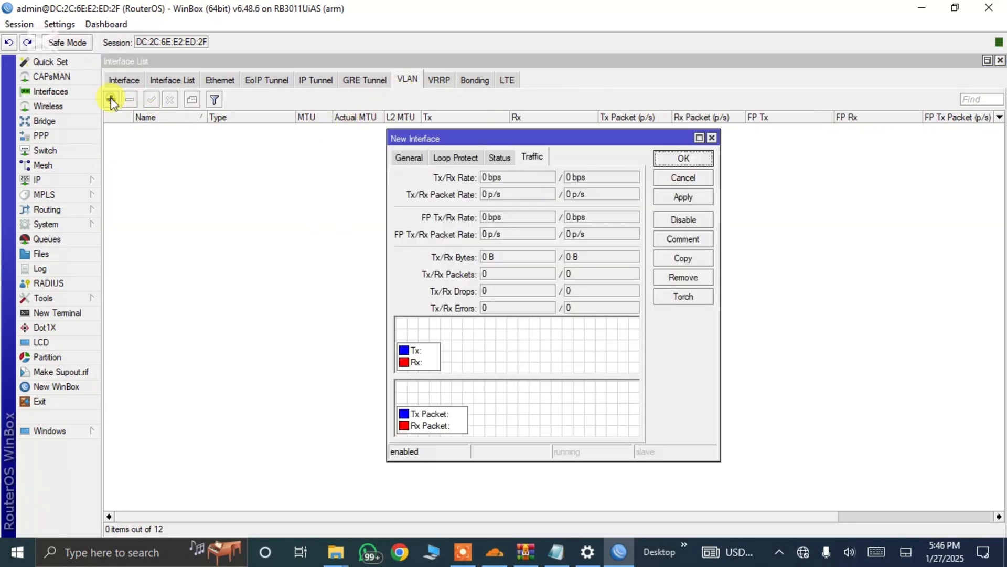
pyautogui.click(408, 157)
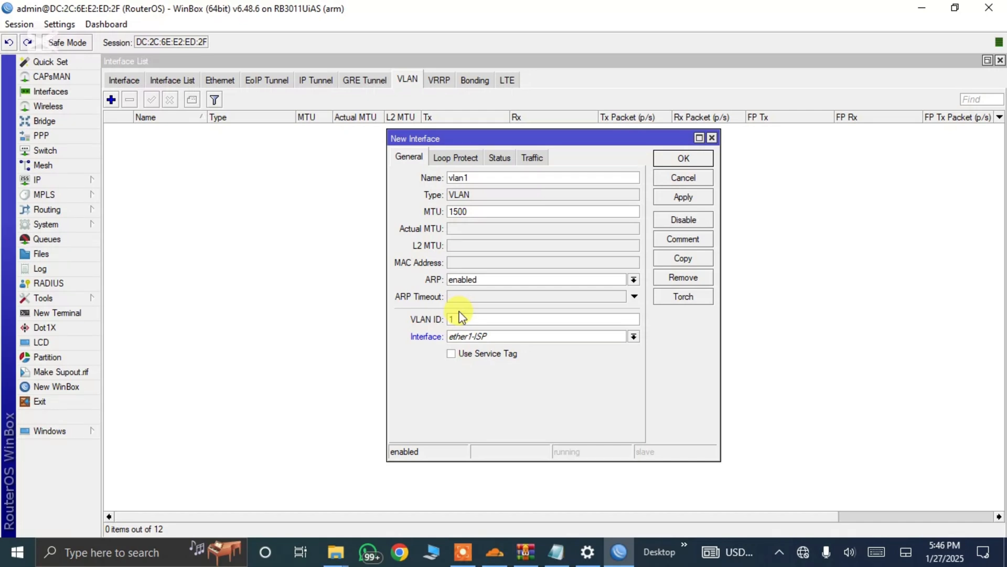
pyautogui.write('50')
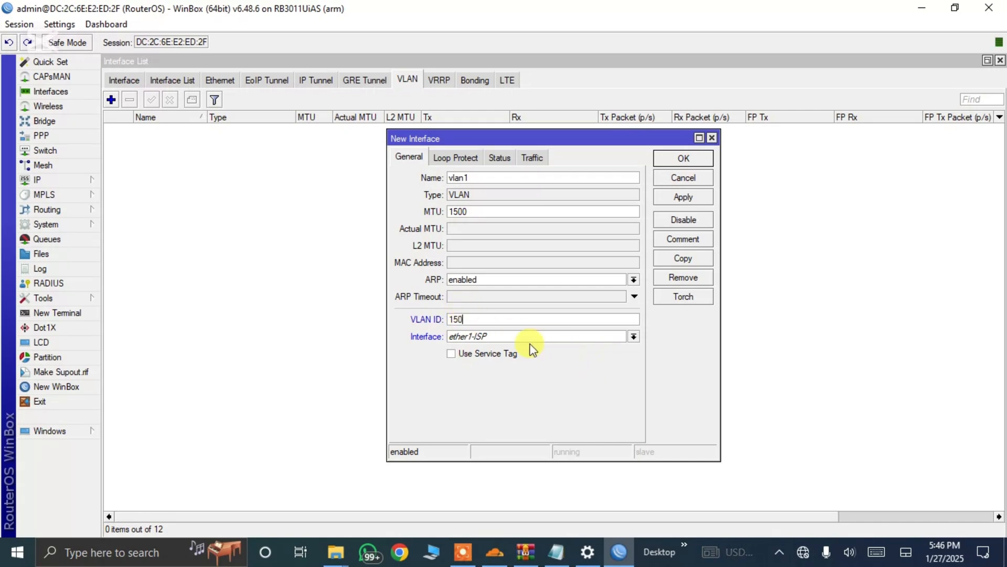
pyautogui.click(633, 336)
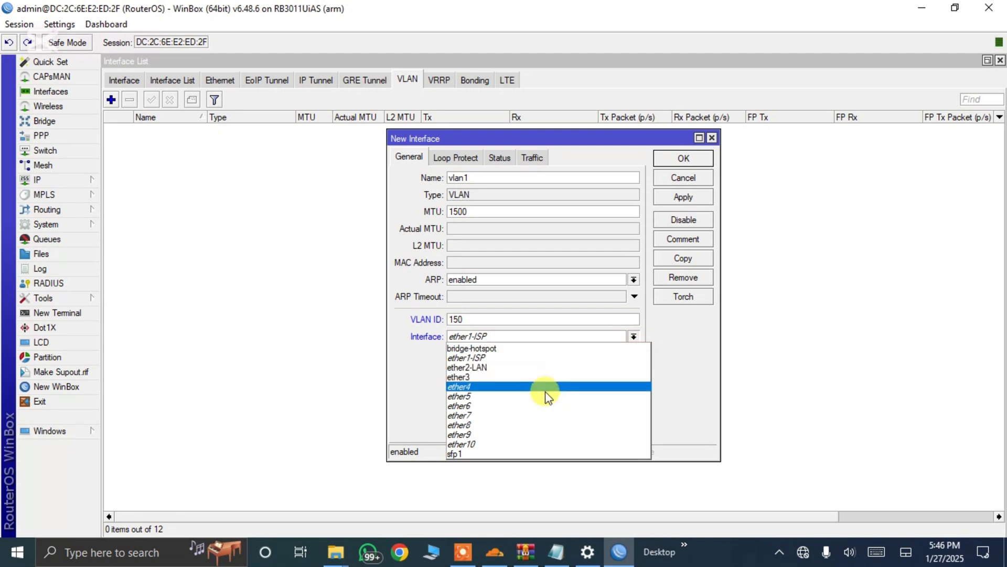
pyautogui.click(455, 453)
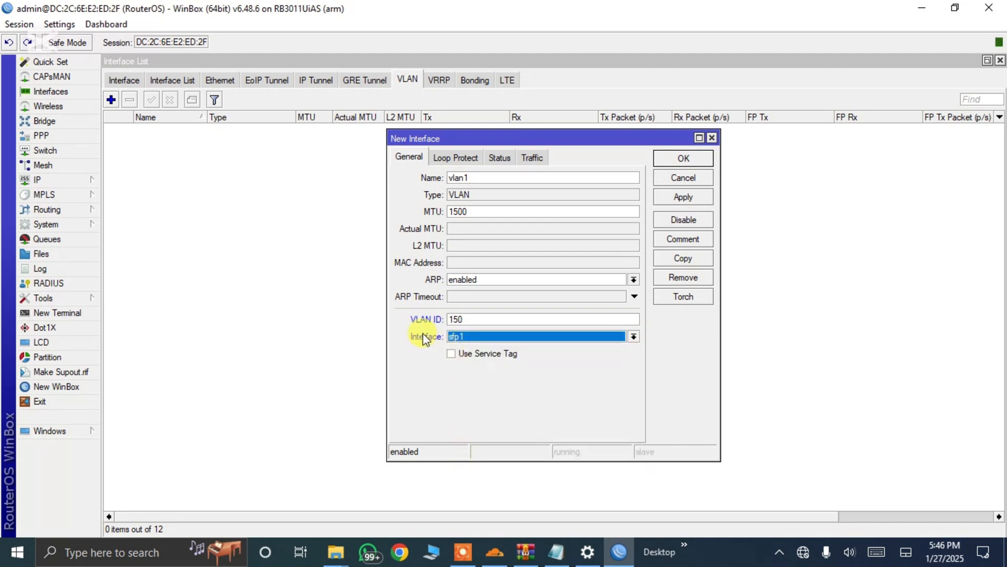
pyautogui.moveTo(430, 320)
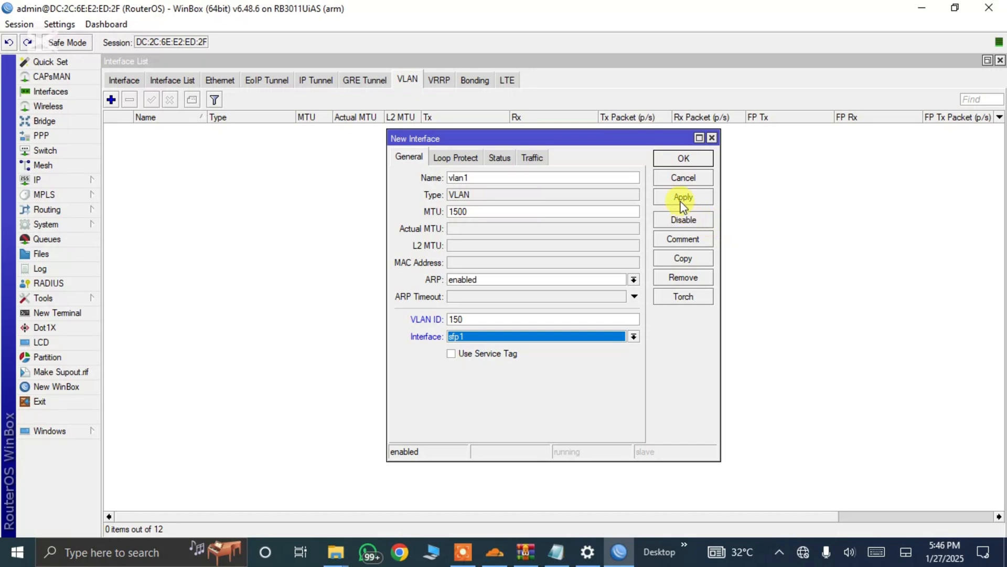
pyautogui.click(683, 197)
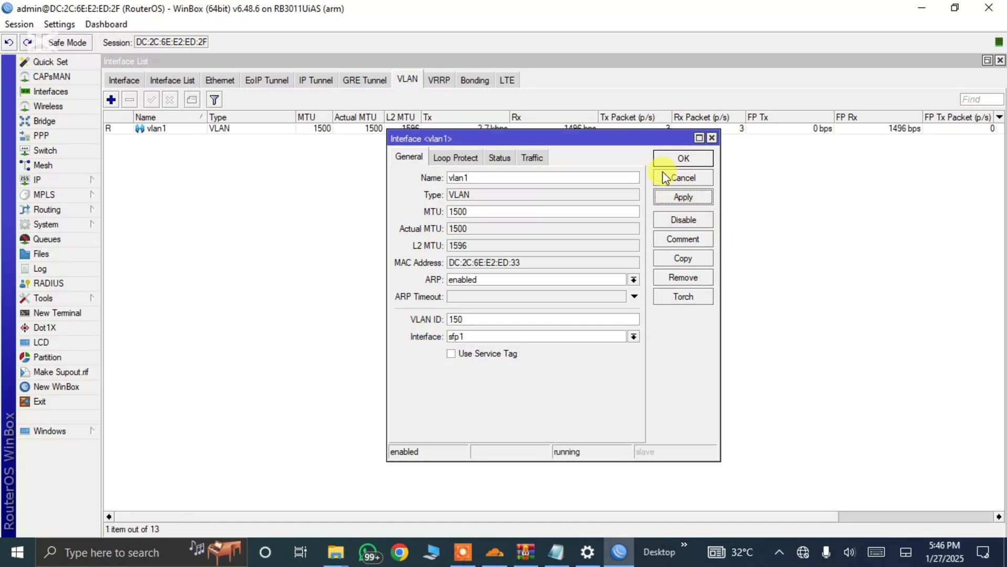
pyautogui.click(682, 158)
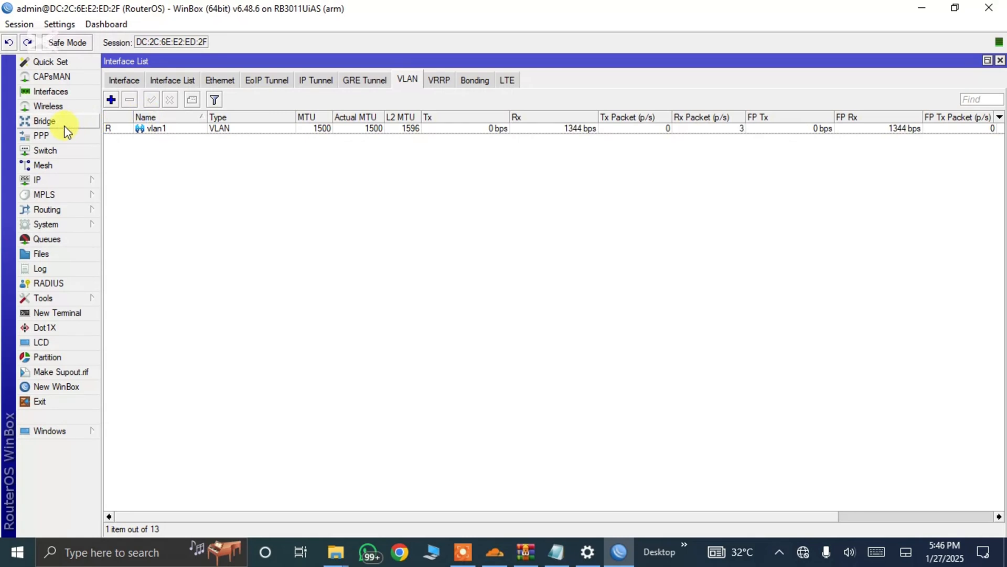
# From the PPP window, add a new PPPoE Client interface.
pyautogui.click(41, 135)
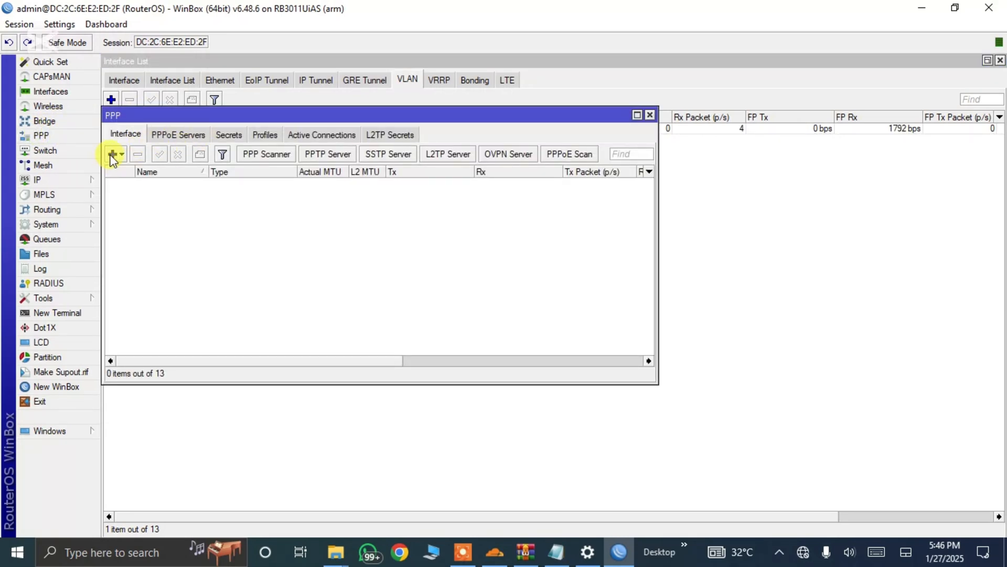
pyautogui.click(110, 154)
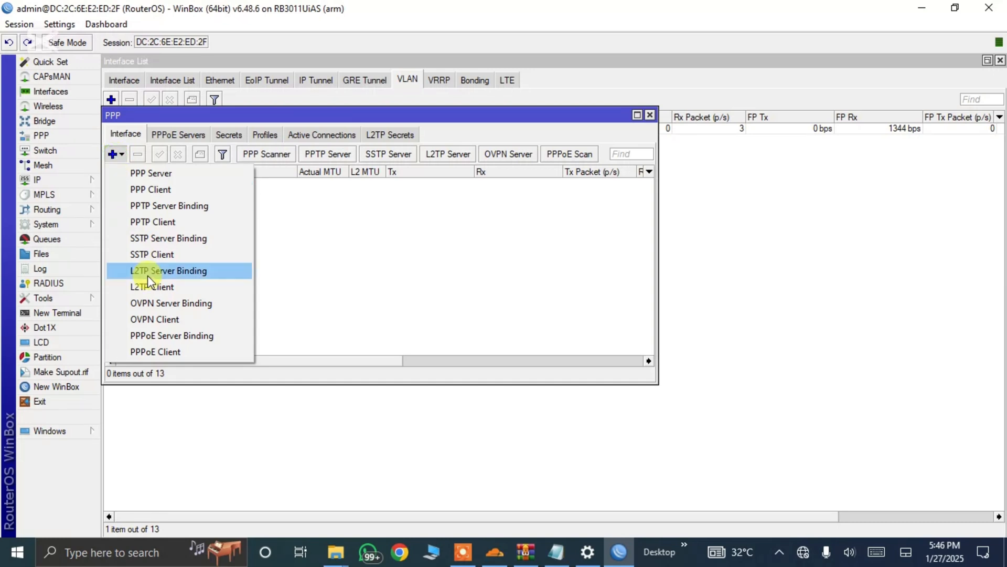
pyautogui.moveTo(154, 352)
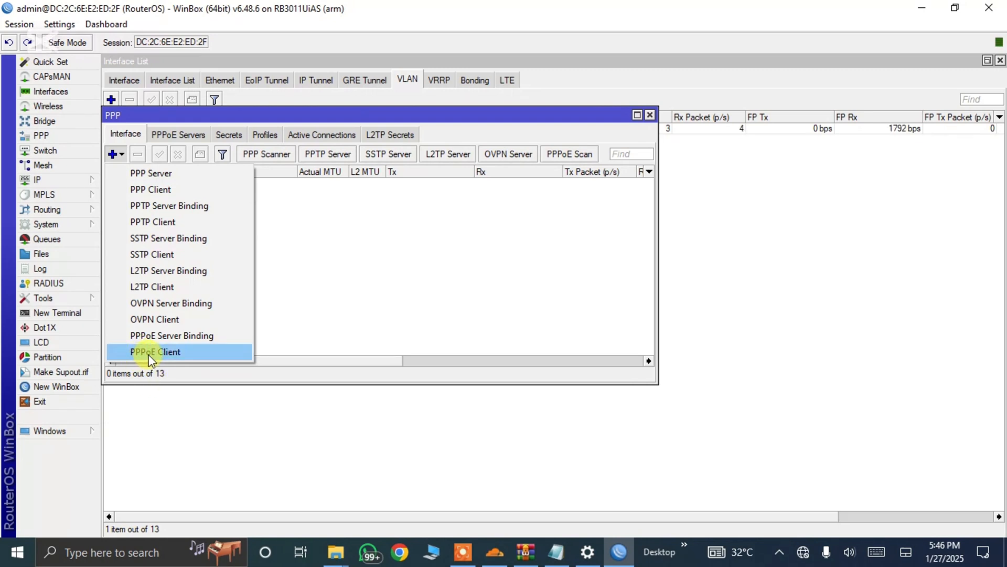
pyautogui.click(154, 352)
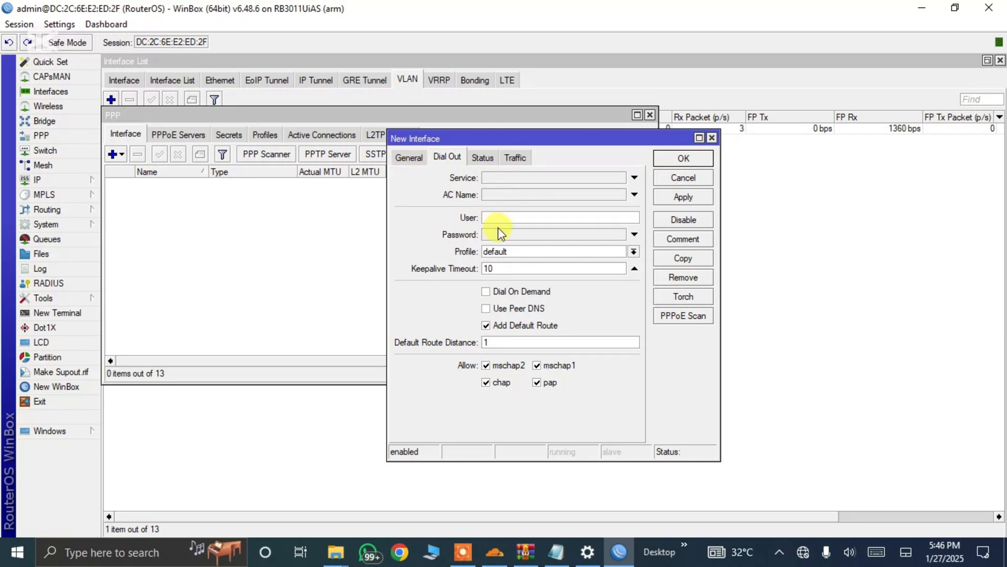
pyautogui.click(552, 234)
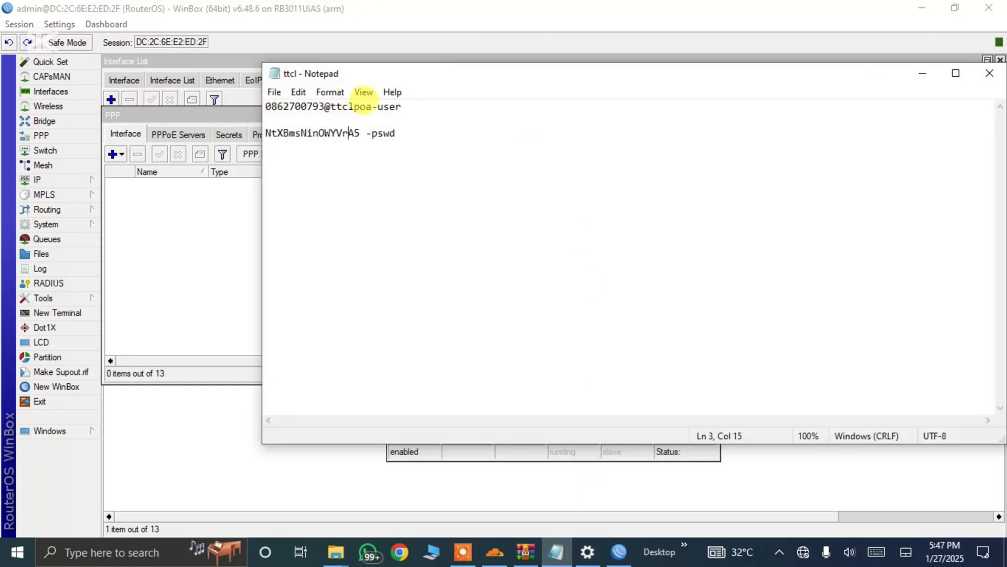
pyautogui.rightClick(276, 107)
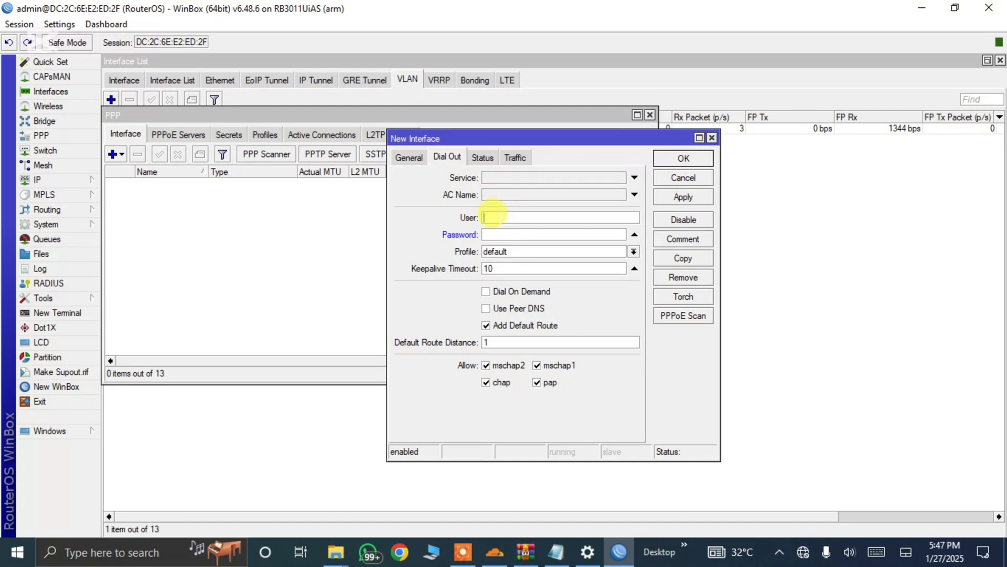
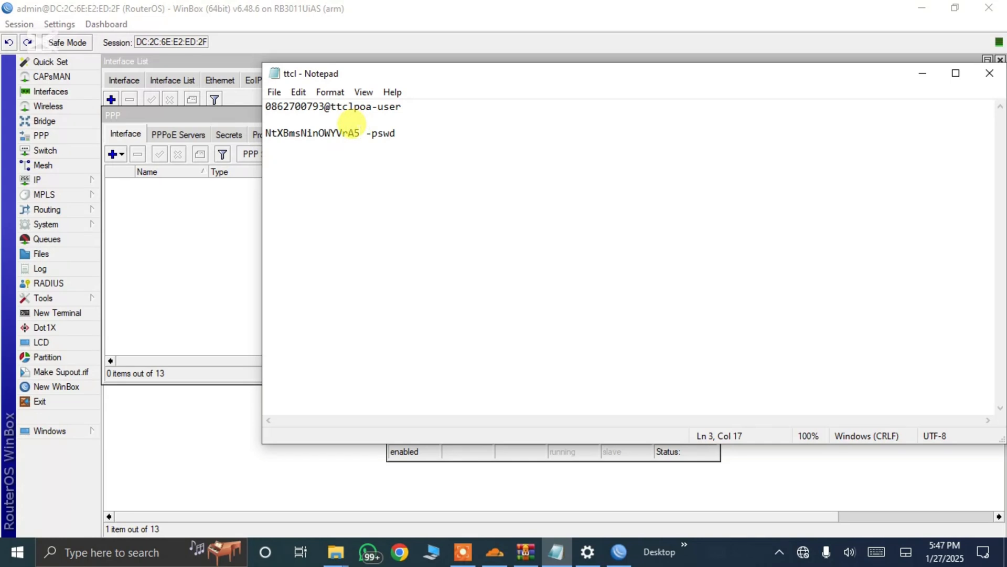
pyautogui.doubleClick(311, 133)
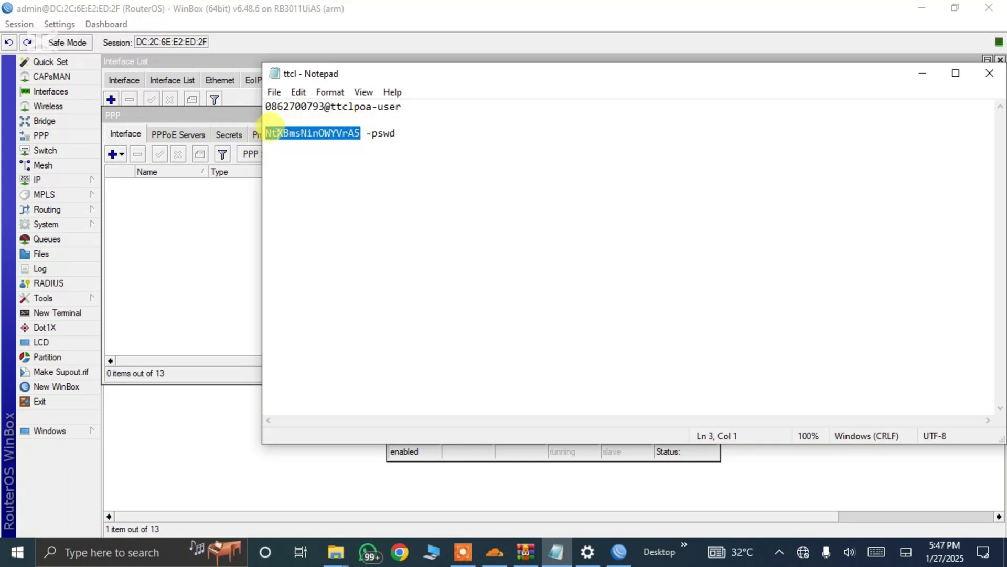
pyautogui.click(275, 133)
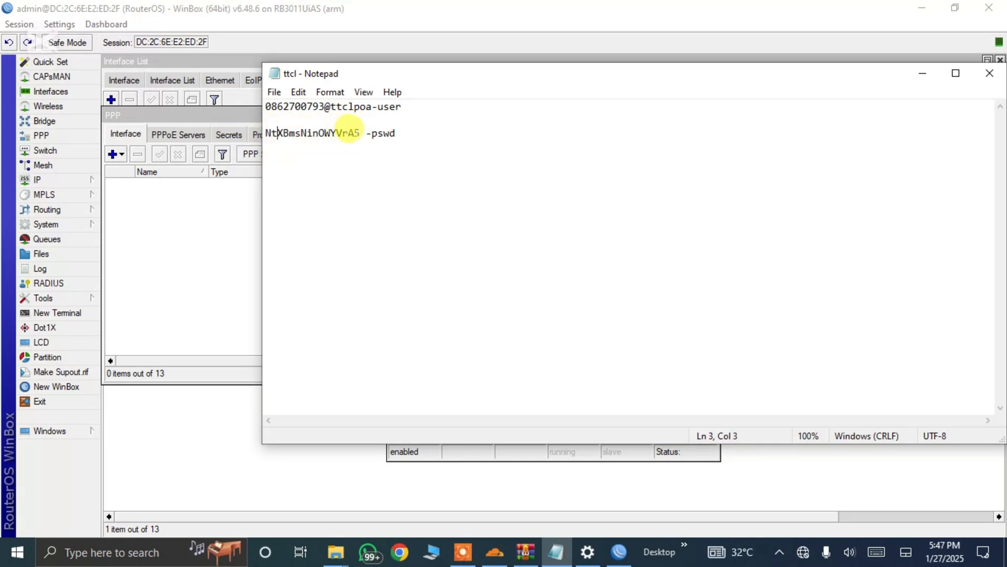
pyautogui.doubleClick(313, 133)
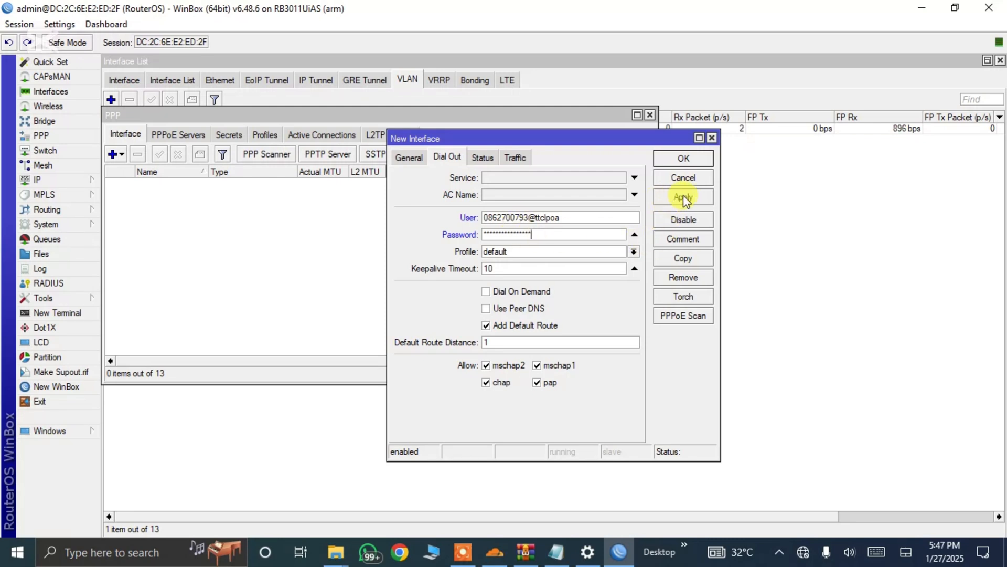
pyautogui.click(683, 196)
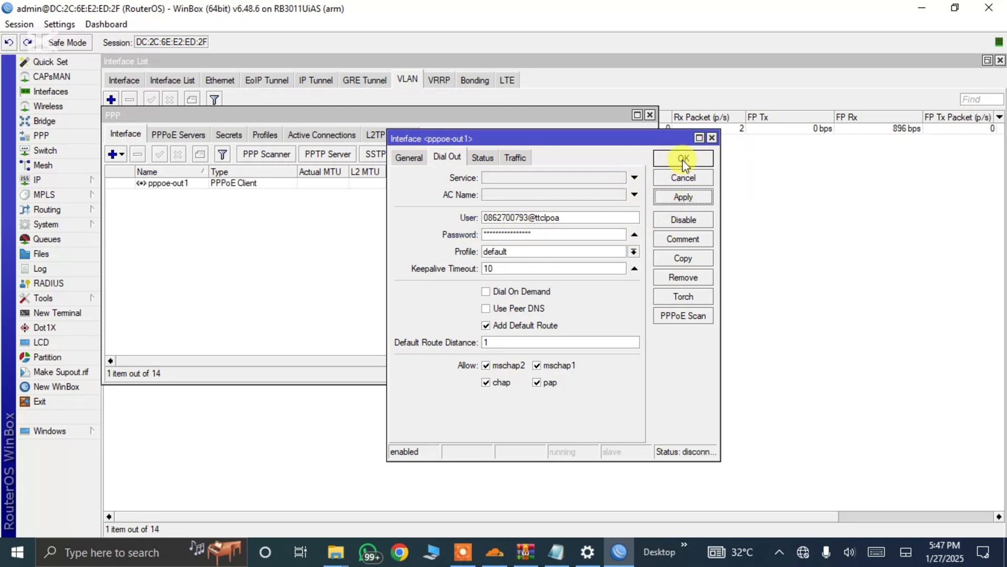
pyautogui.click(683, 159)
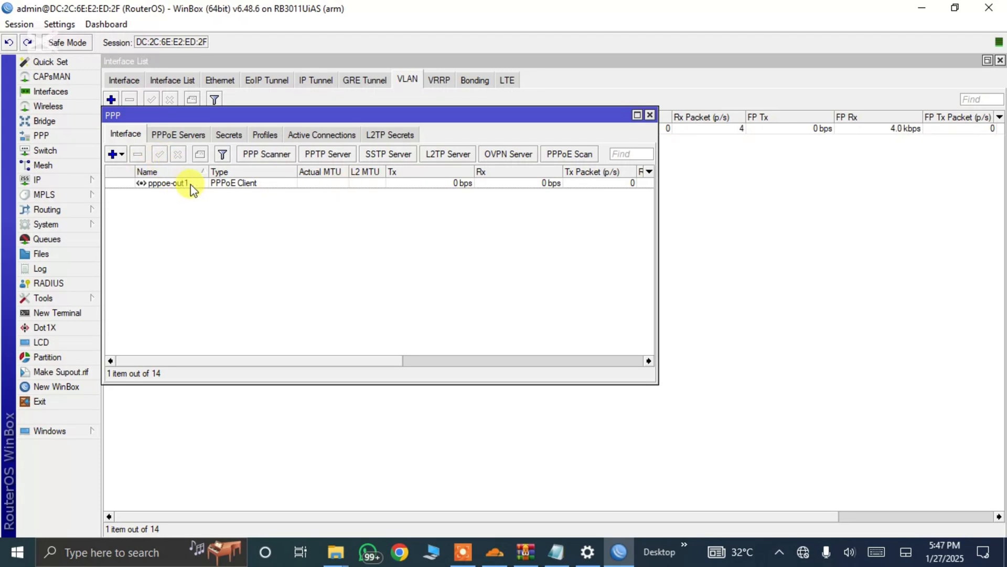
# Review pppoe-out1's settings, then close its dialog and the PPP window.
pyautogui.doubleClick(168, 182)
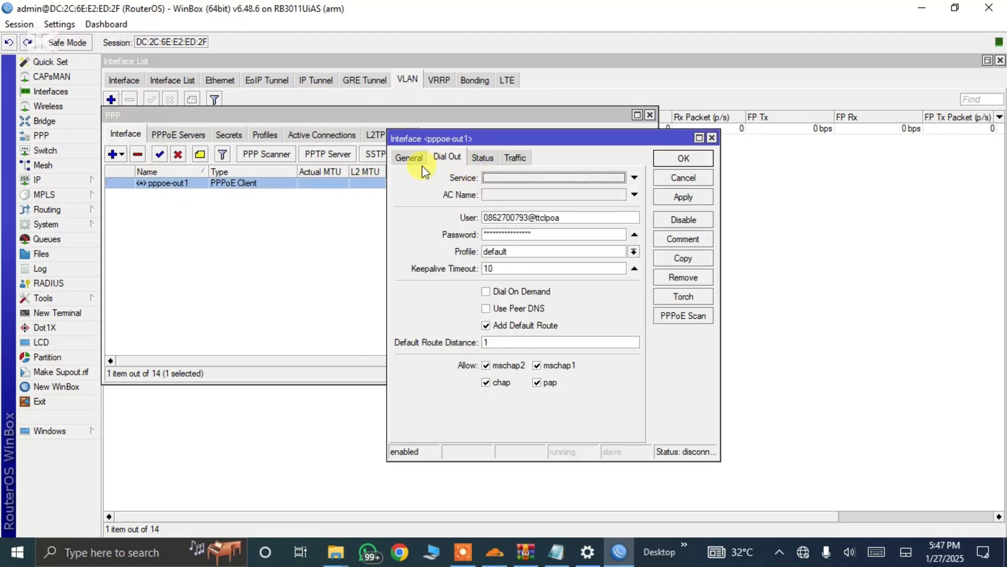
pyautogui.click(408, 158)
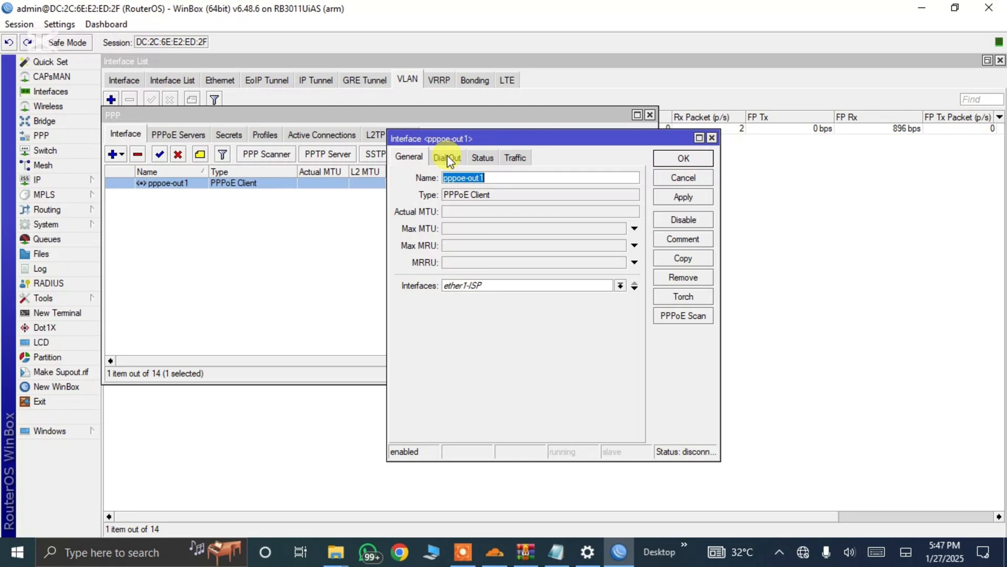
pyautogui.click(682, 177)
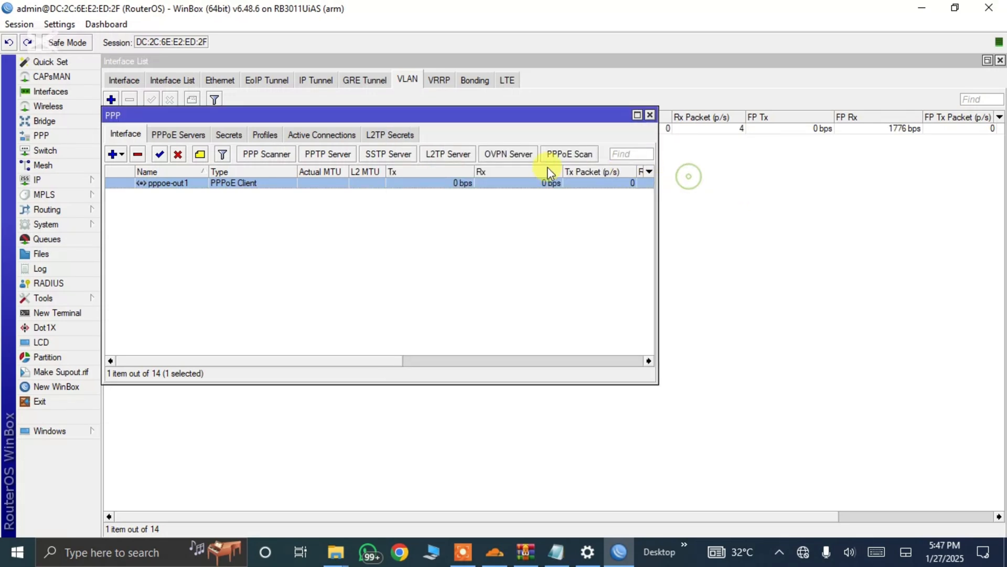
pyautogui.click(650, 114)
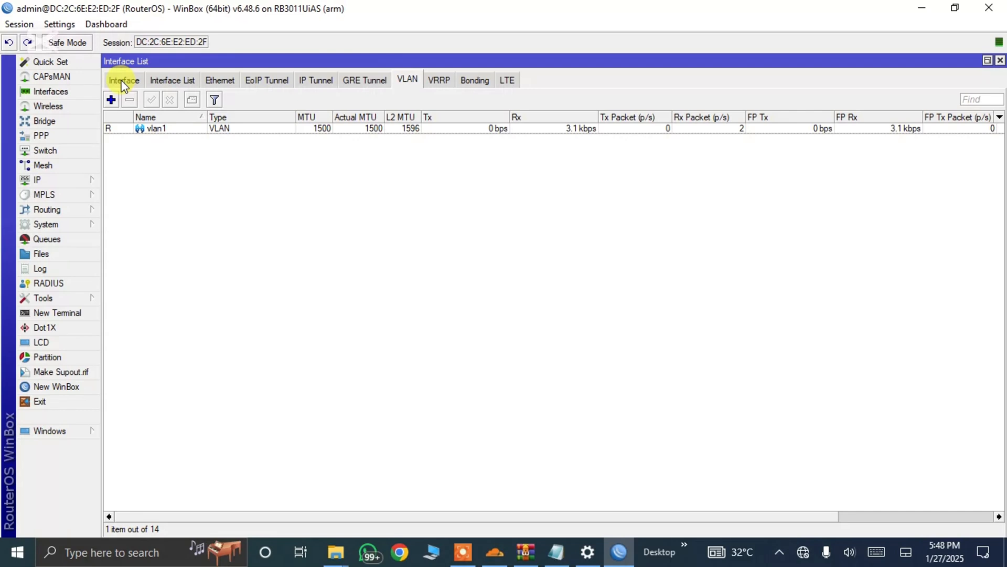
# Change pppoe-out1's dial-out interface from ether1-ISP to vlan1 and save.
pyautogui.click(123, 80)
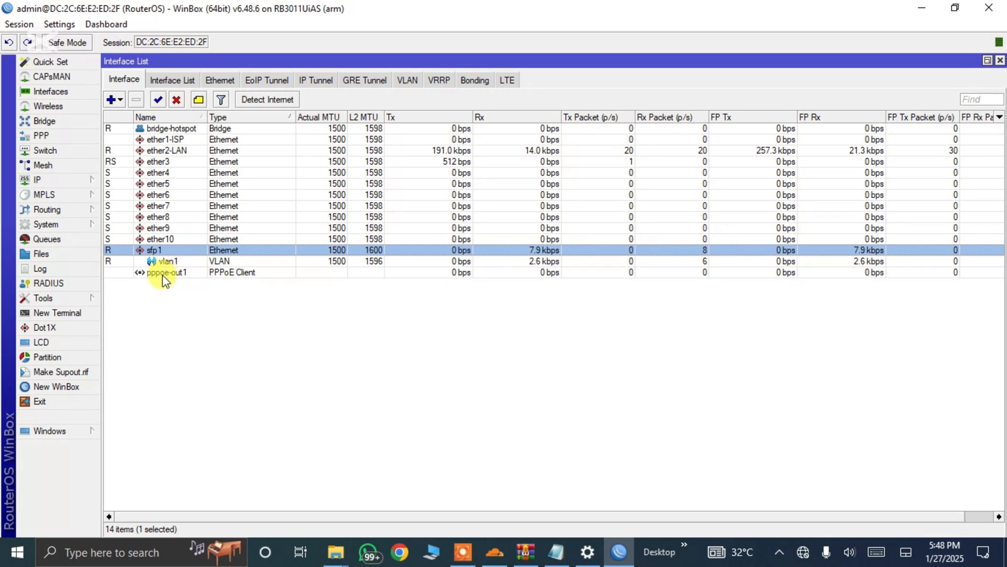
pyautogui.click(167, 272)
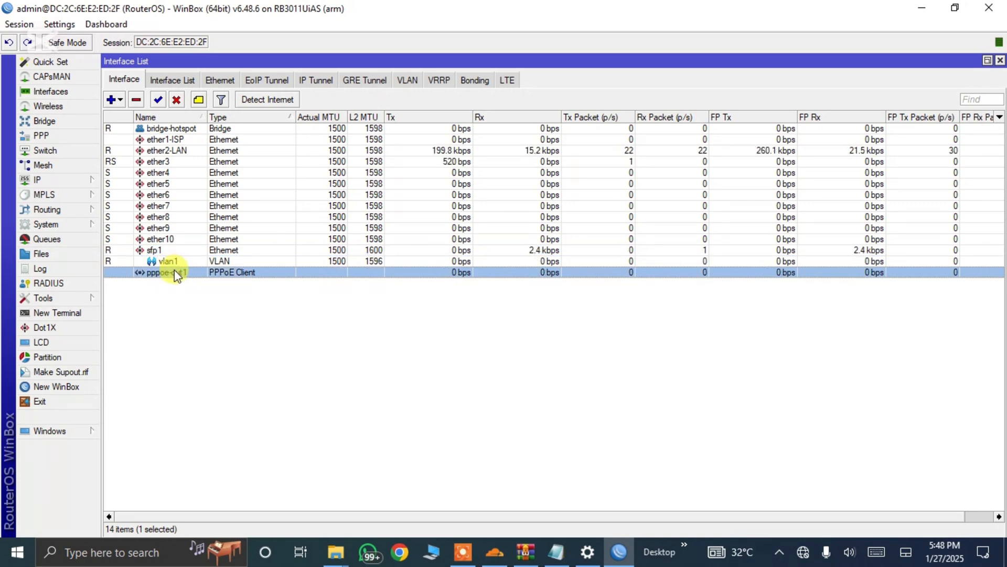
pyautogui.doubleClick(166, 272)
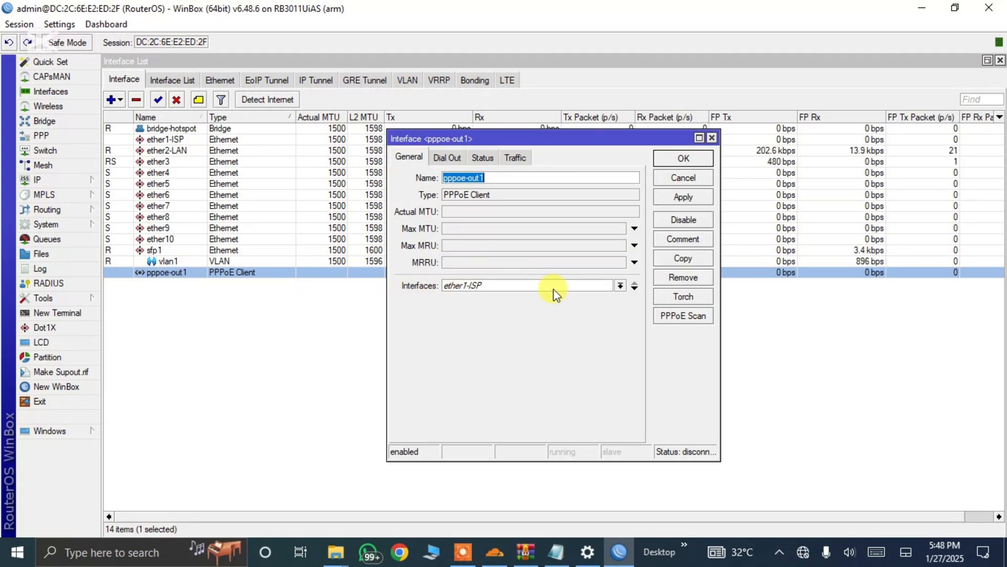
pyautogui.moveTo(601, 291)
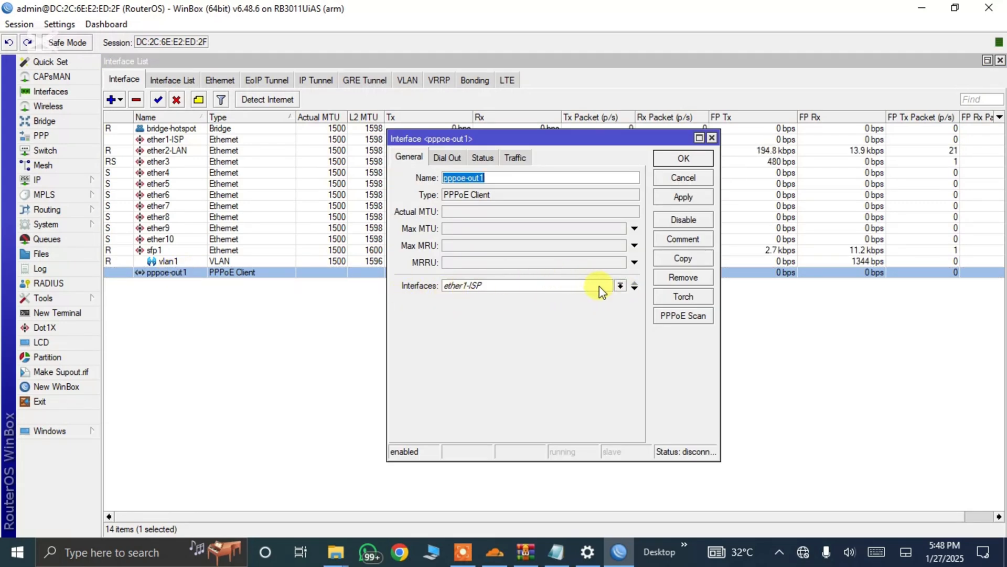
pyautogui.click(619, 285)
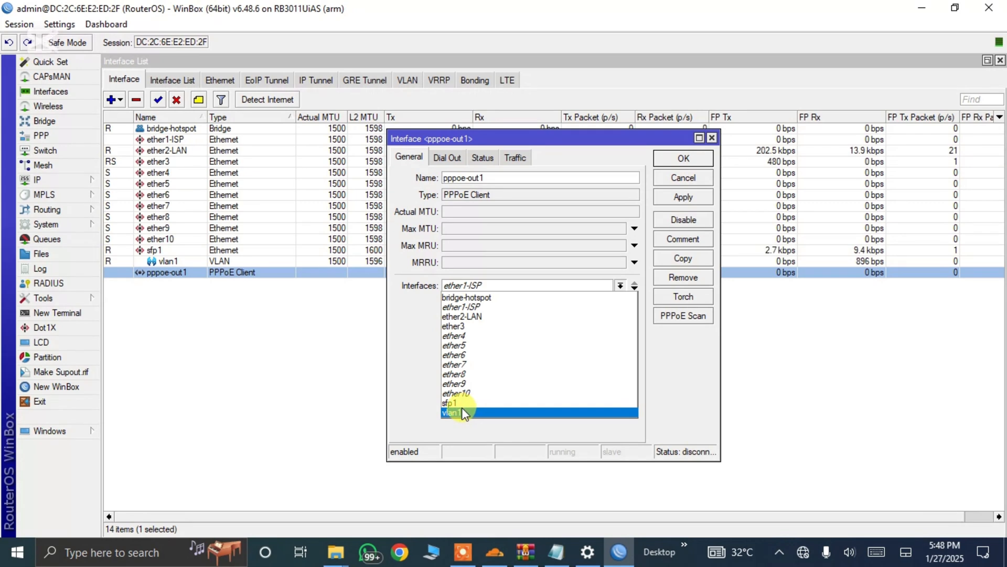
pyautogui.click(450, 412)
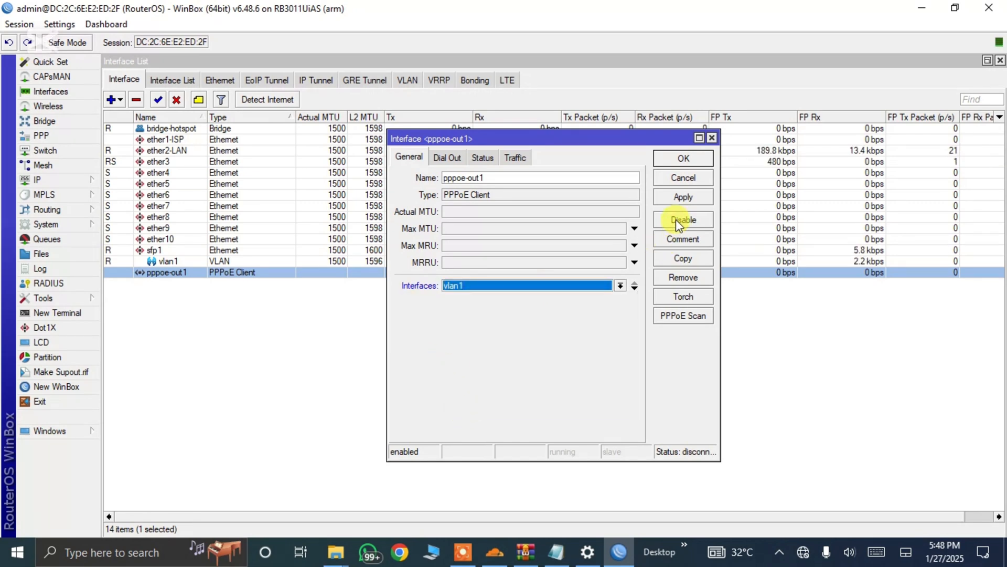
pyautogui.click(683, 158)
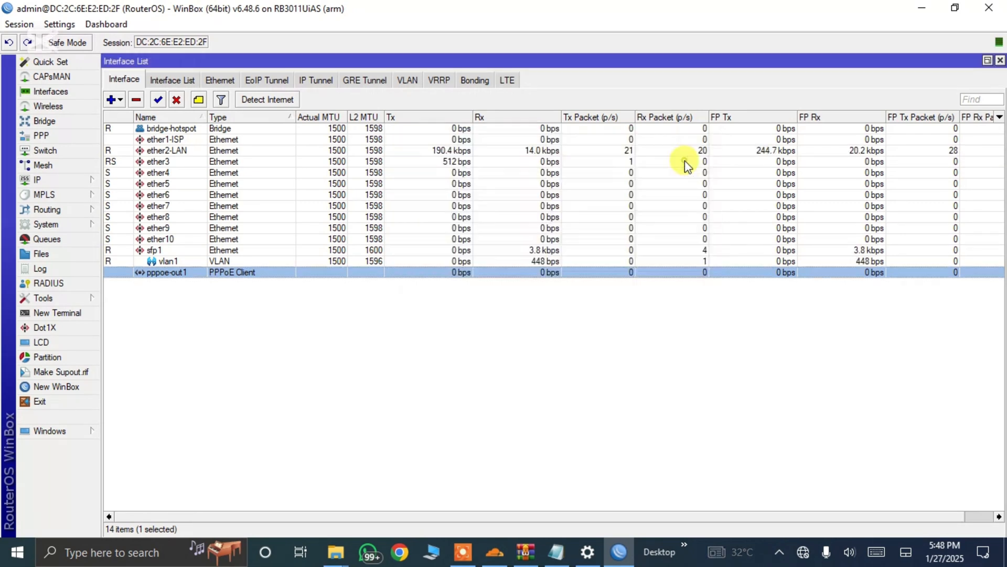
pyautogui.moveTo(37, 179)
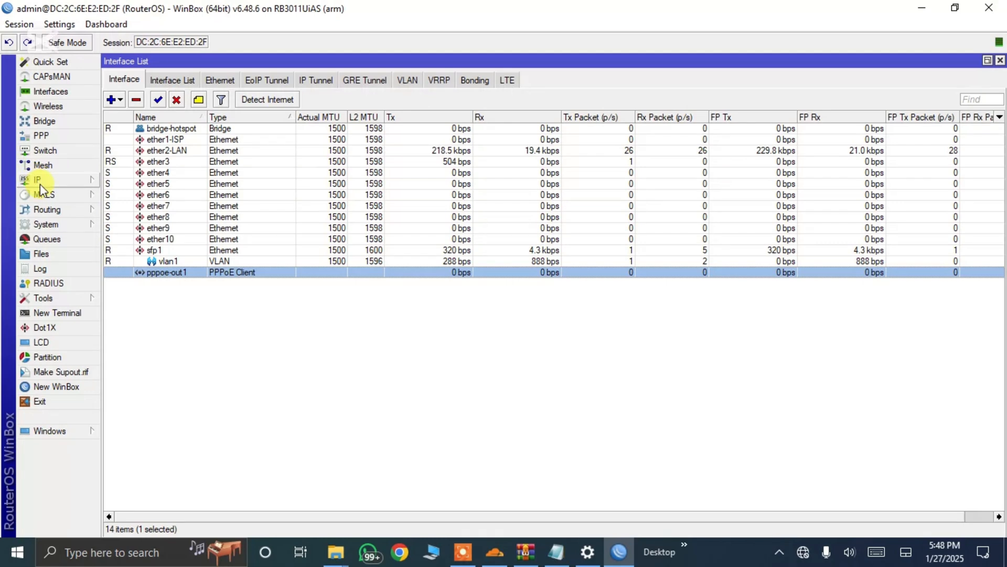
pyautogui.click(37, 180)
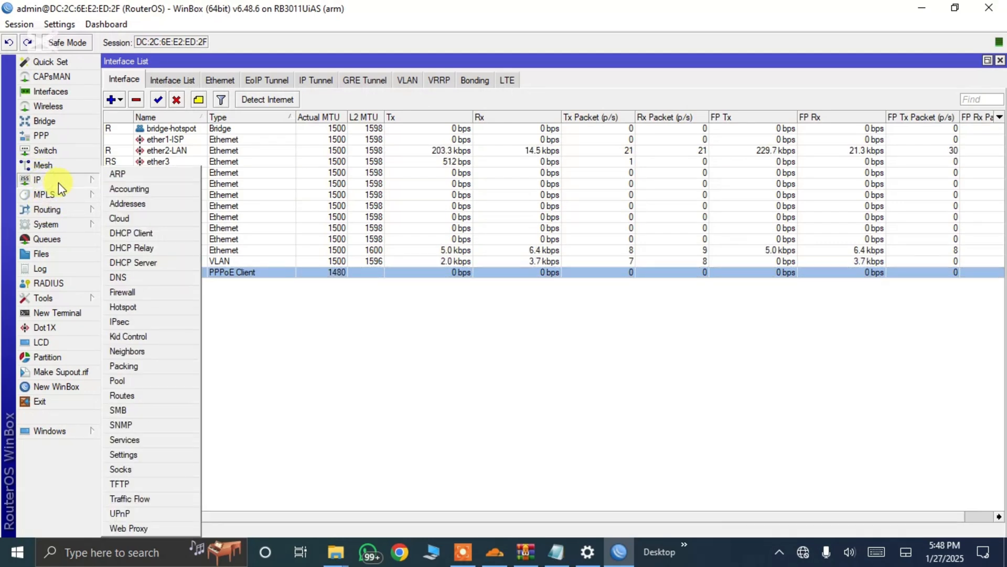
pyautogui.click(129, 204)
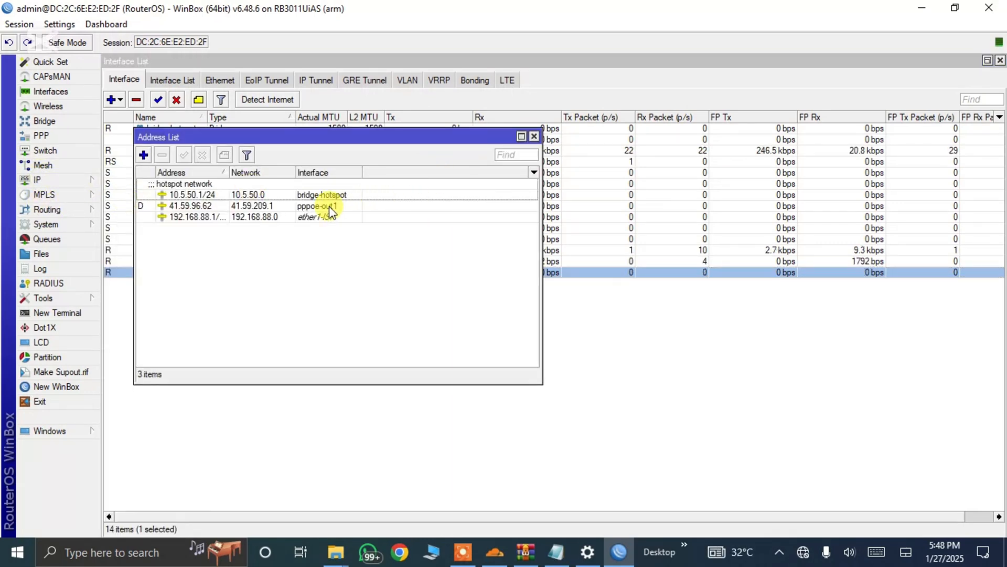
pyautogui.click(315, 205)
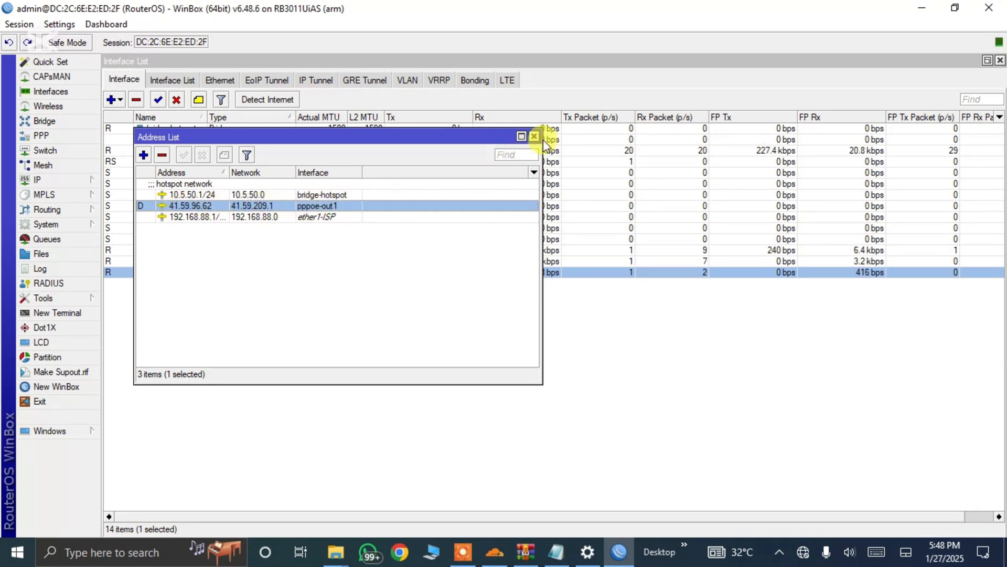
pyautogui.click(534, 137)
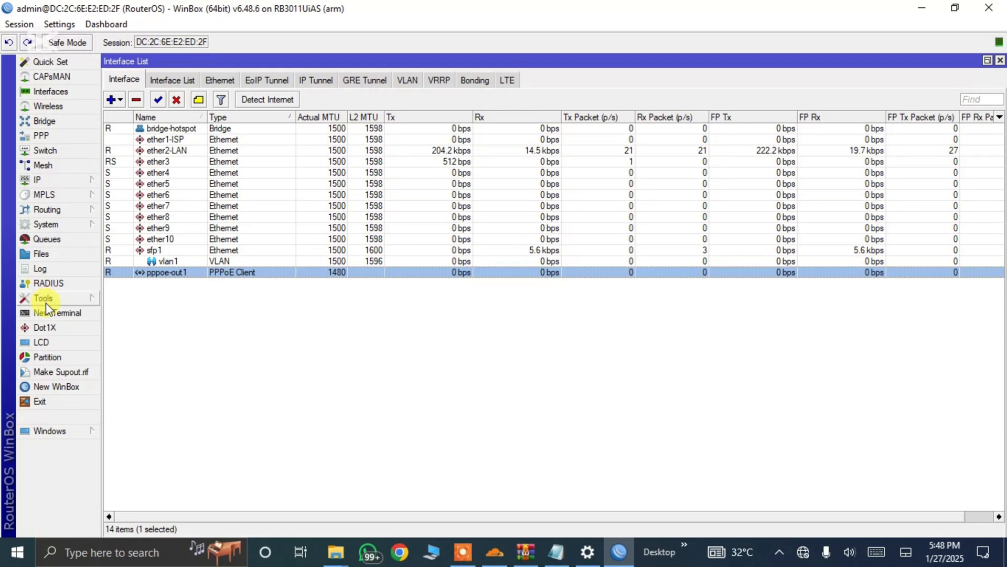
pyautogui.click(57, 312)
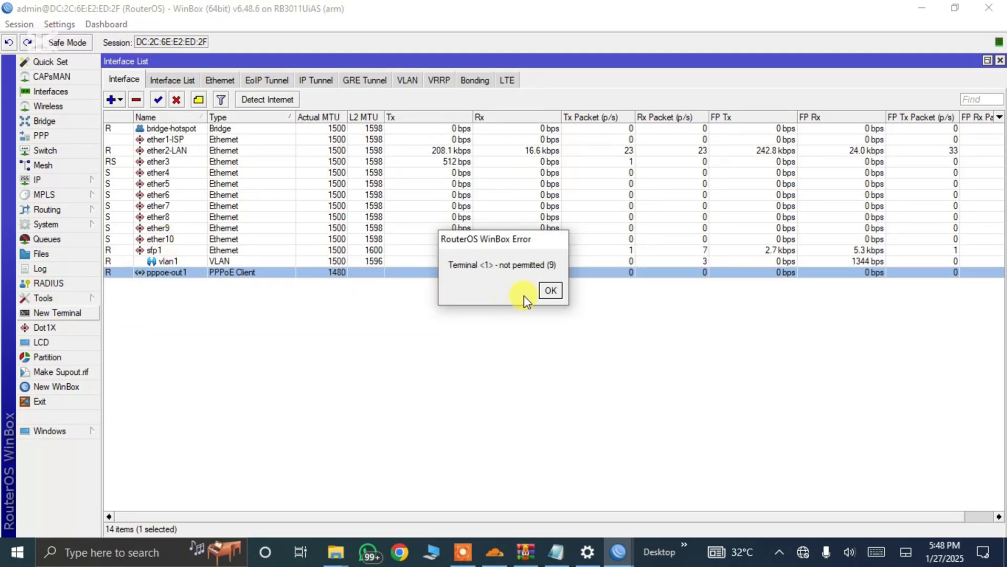
pyautogui.click(550, 290)
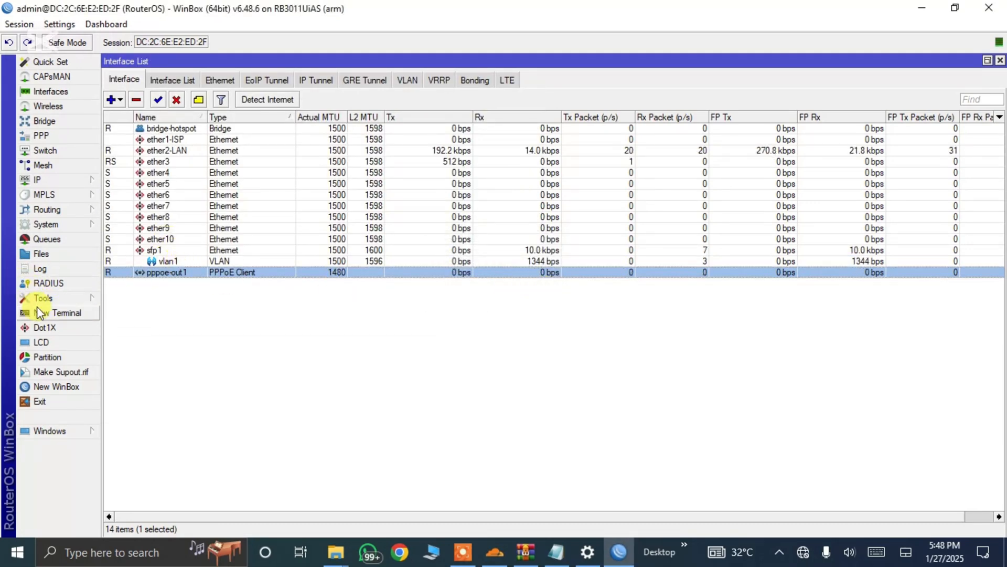
pyautogui.click(64, 313)
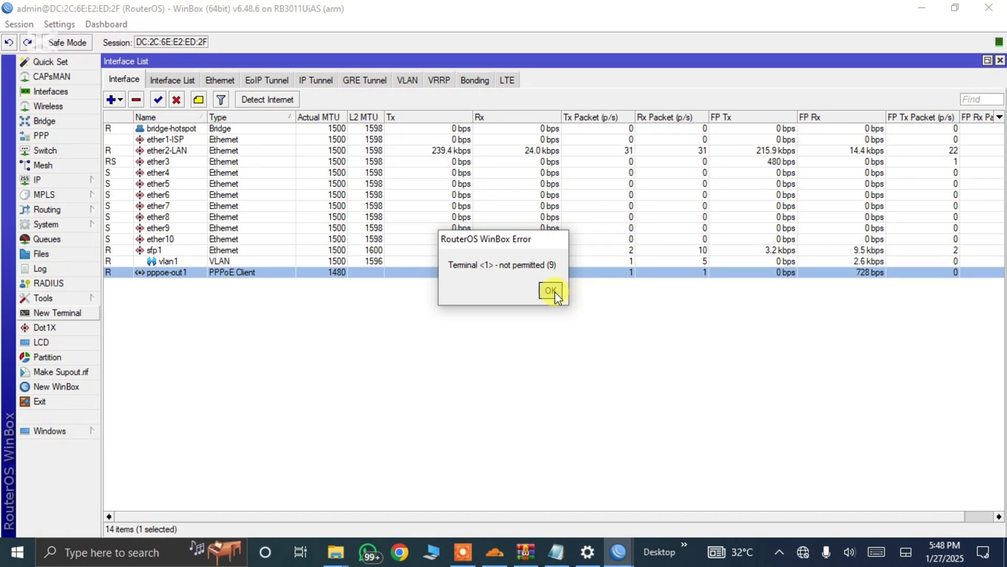
pyautogui.click(549, 291)
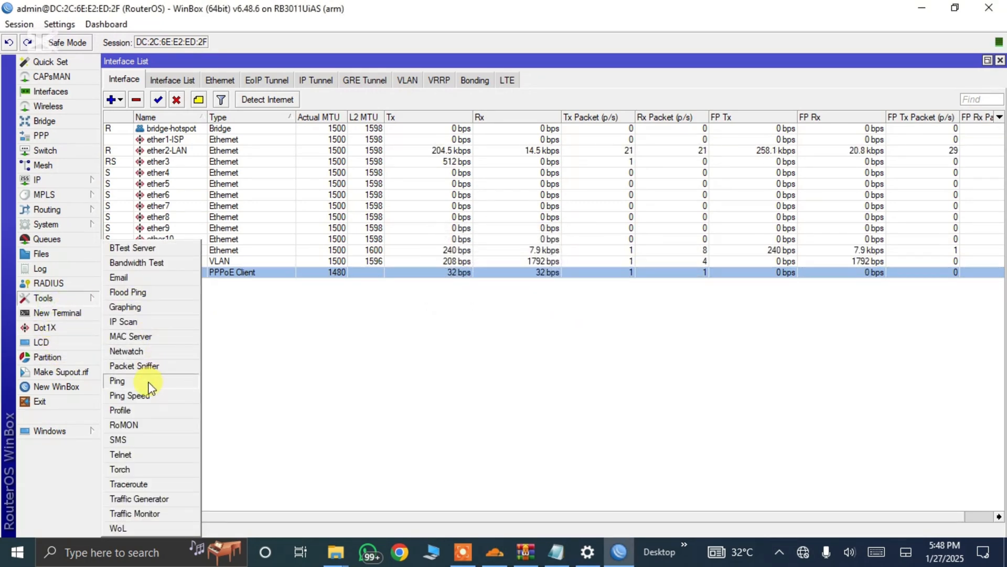
# Ping 8.8.8.8, observe ~139 ms replies, and close the Ping window.
pyautogui.click(117, 381)
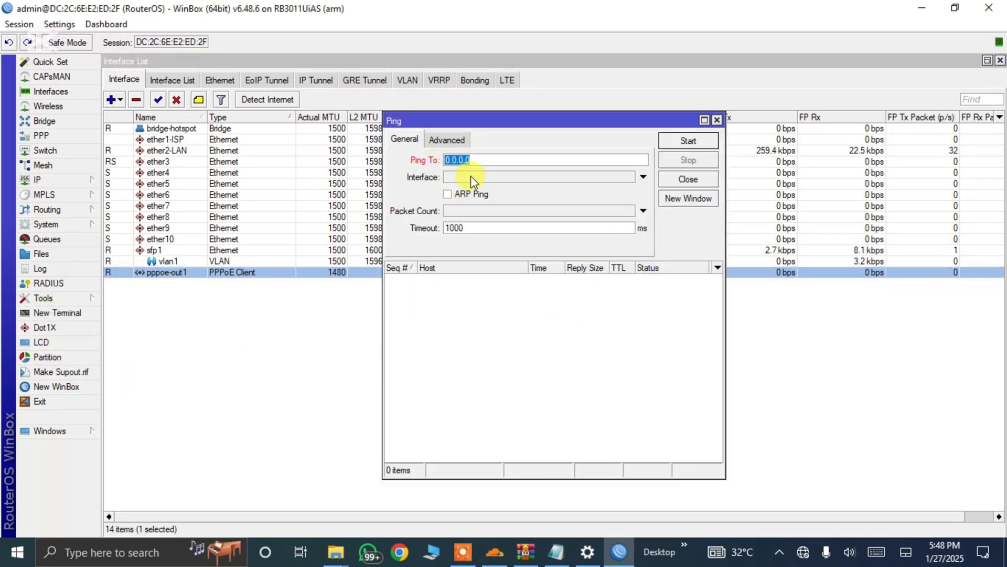
pyautogui.write('8')
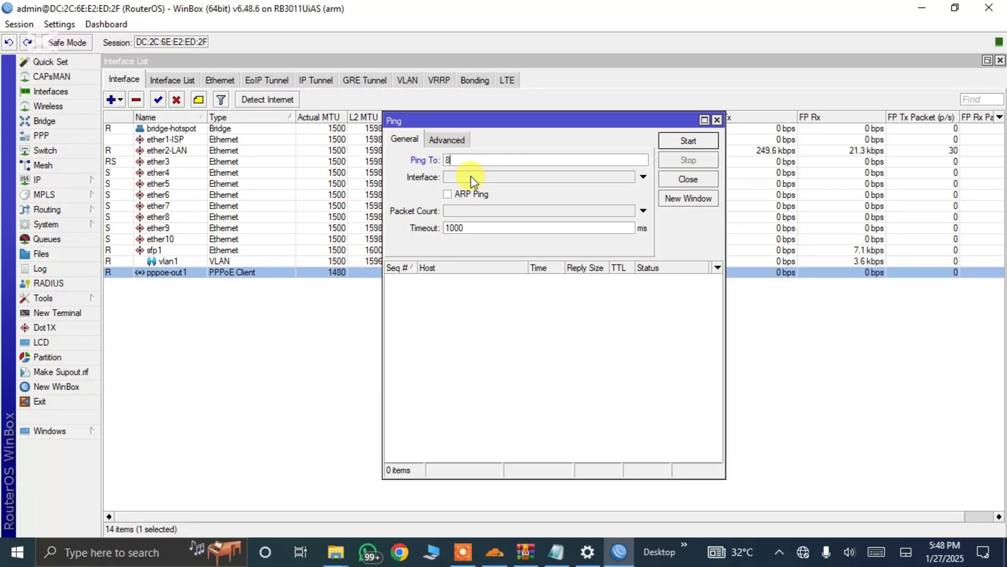
pyautogui.write('.8.8.8')
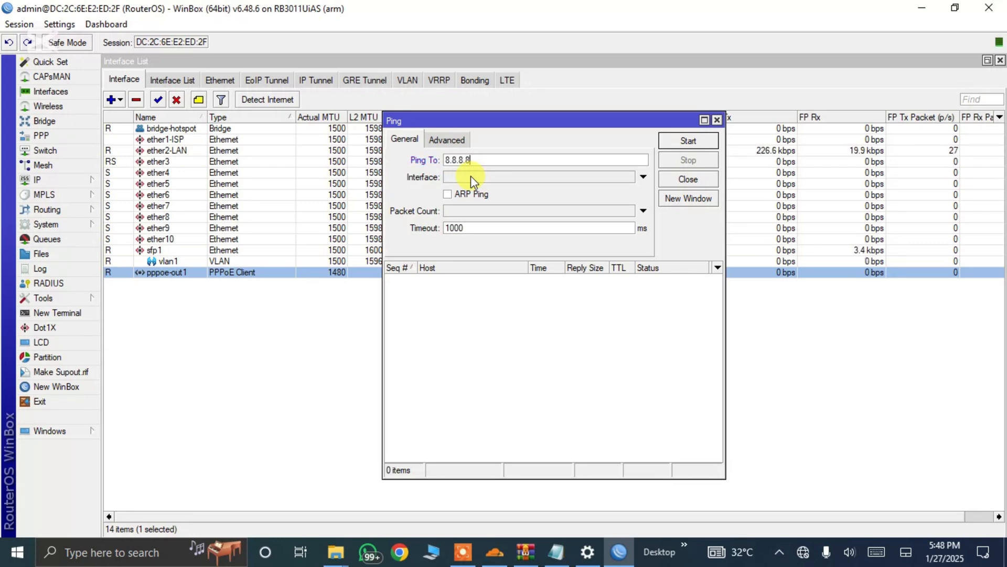
pyautogui.click(687, 140)
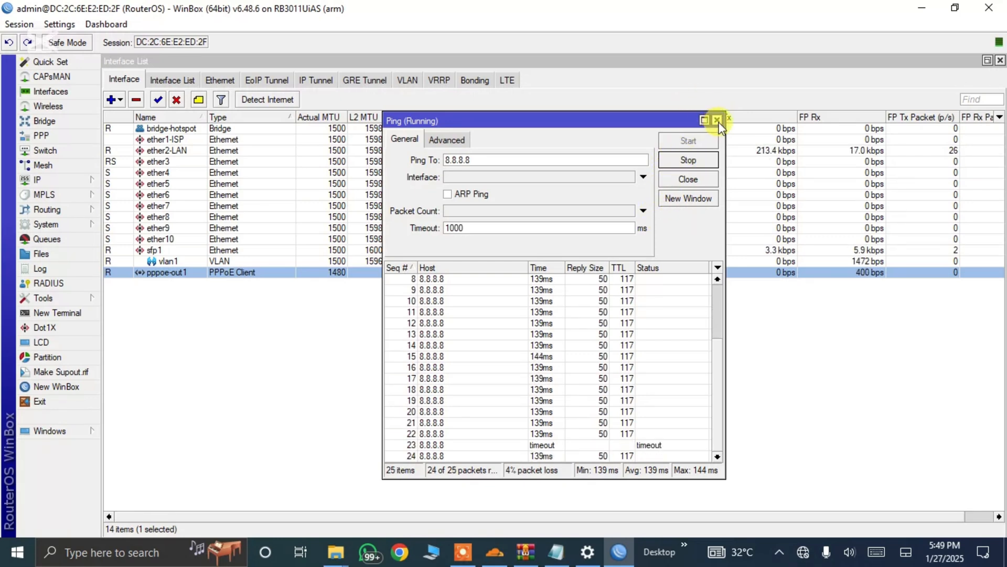
pyautogui.click(718, 121)
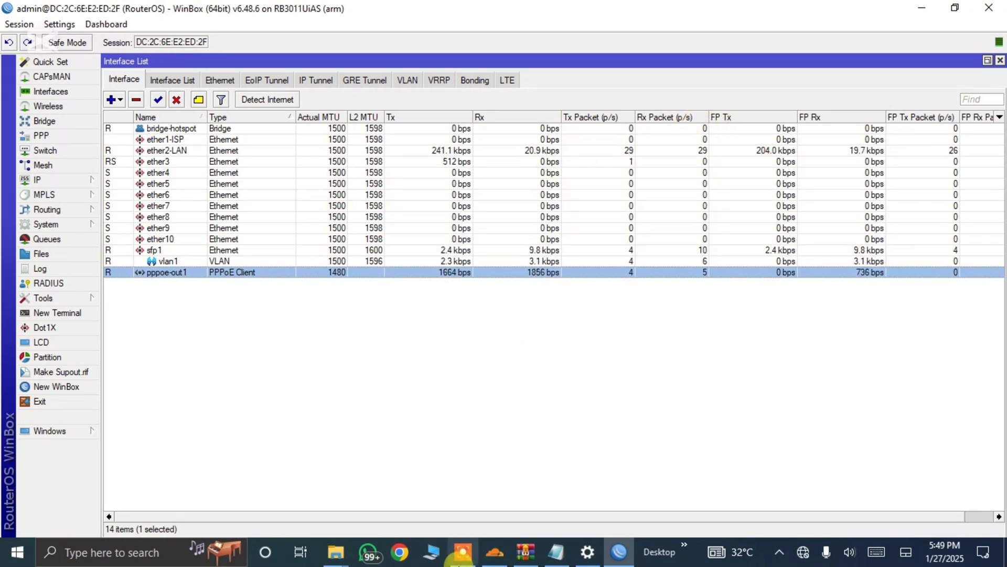